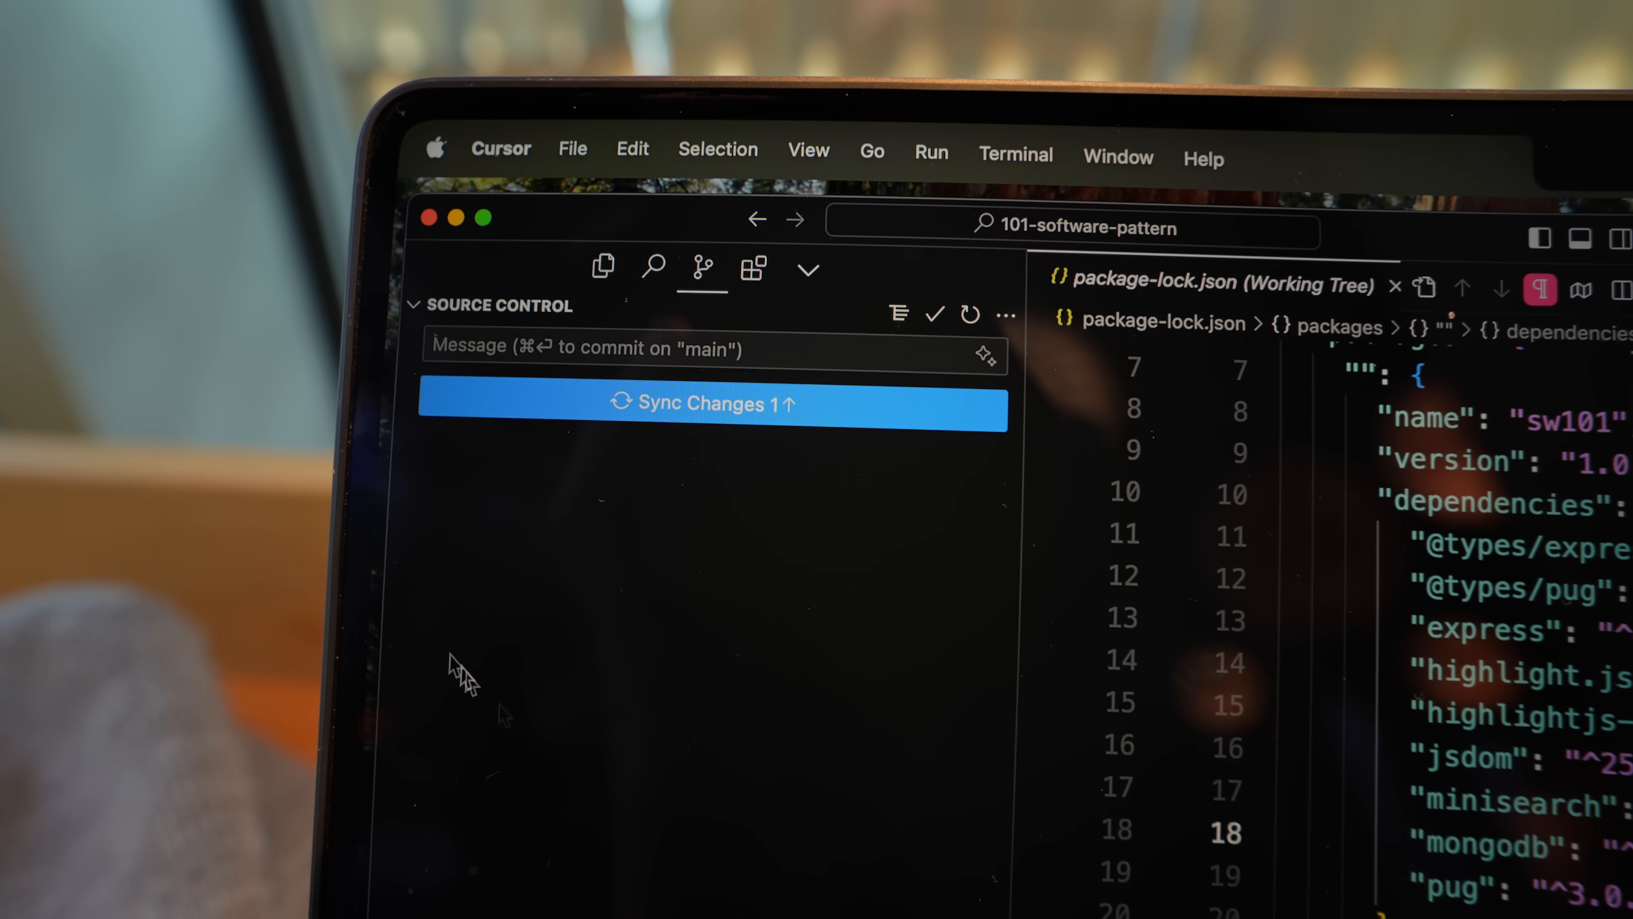
pyautogui.moveTo(698, 428)
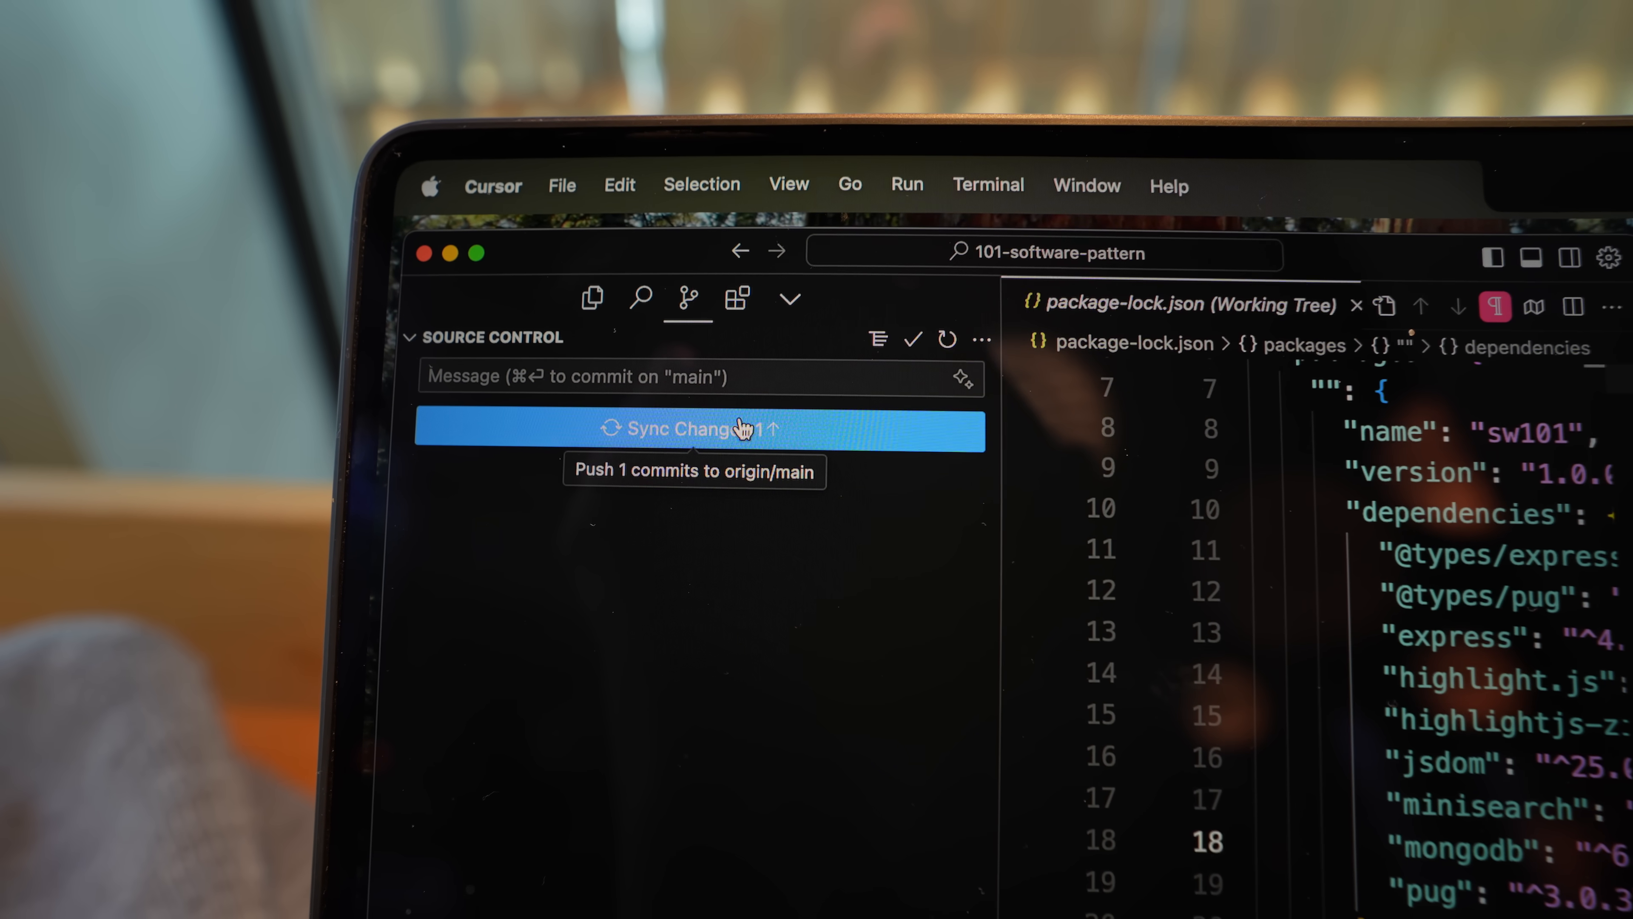
# Step: Sync Changes to push the one pending main commit to origin/main
pyautogui.click(697, 428)
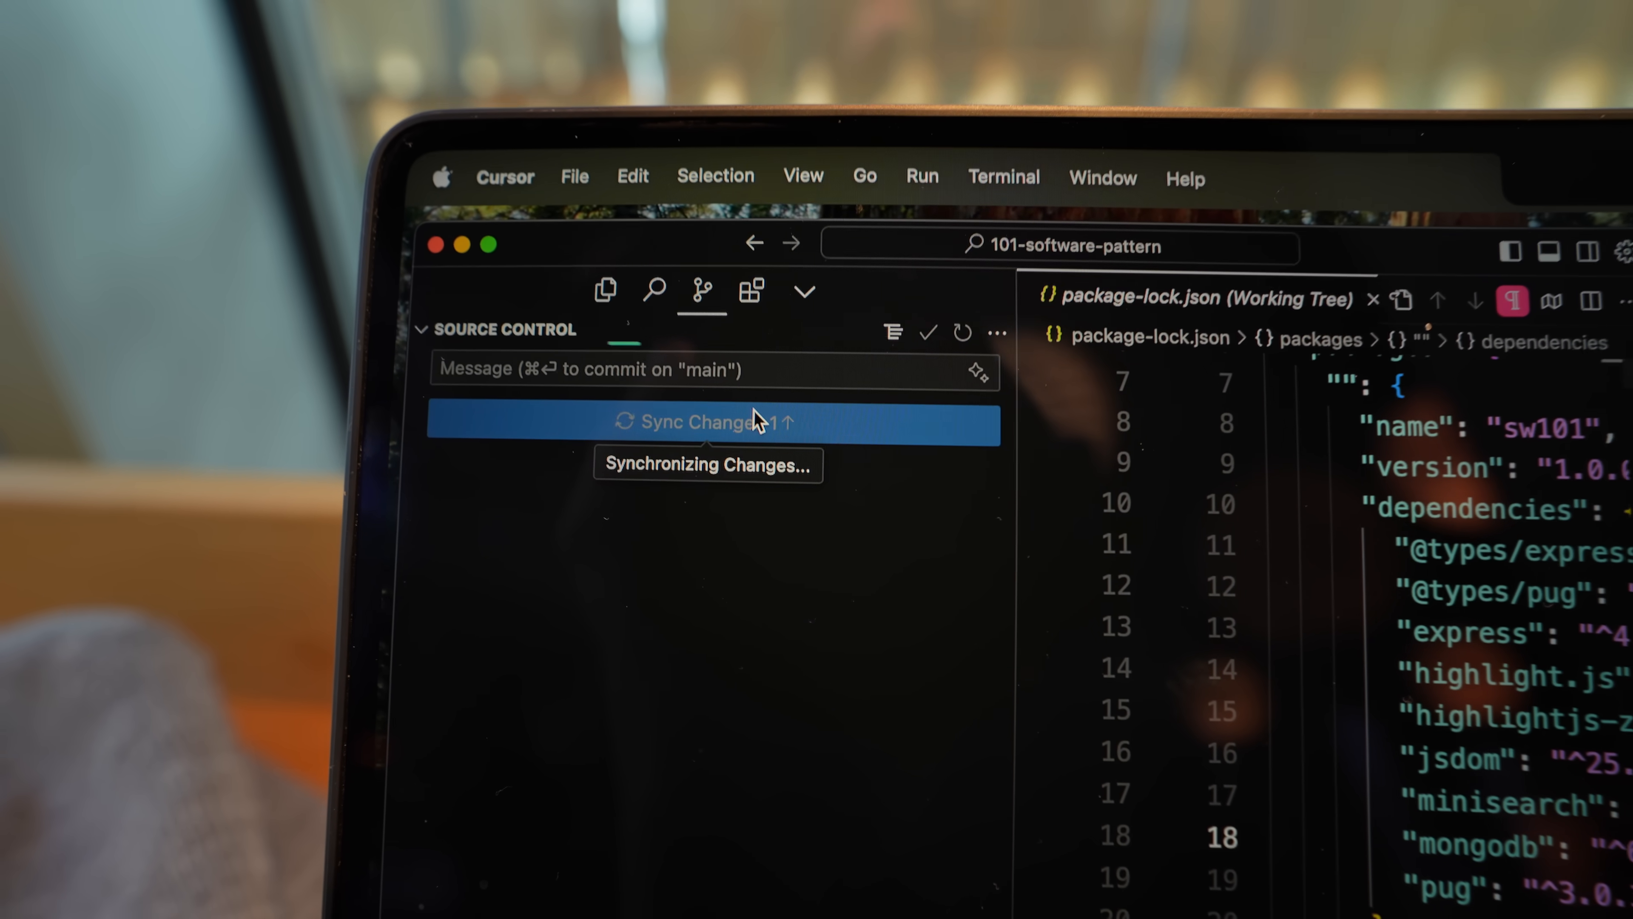